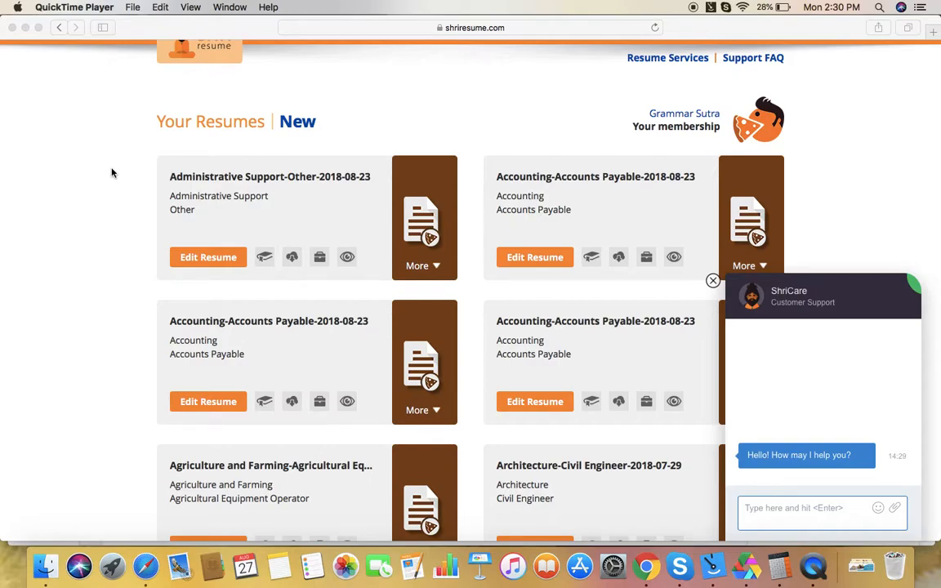
{"action": "mouse_move", "coordinate": [558, 284]}
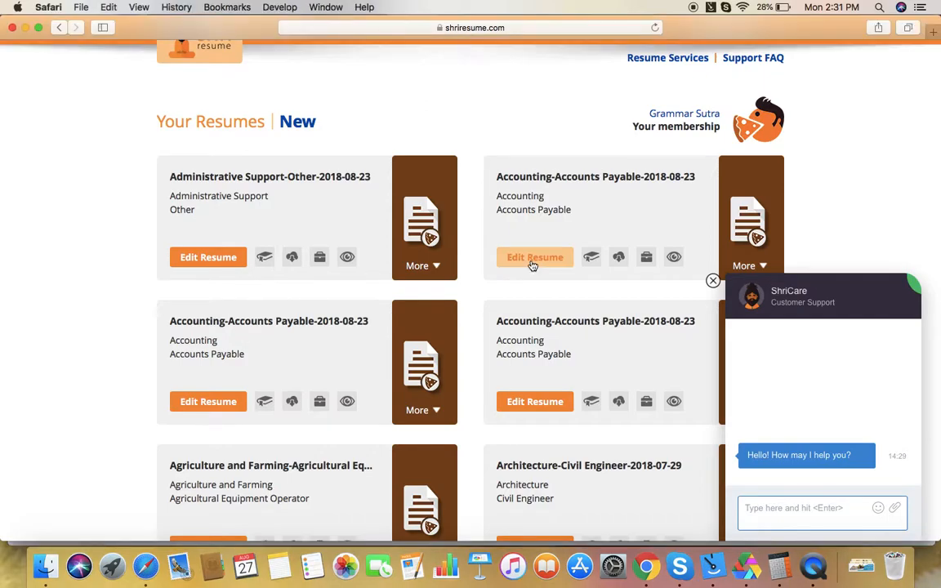
- Open the first Accounting-Accounts Payable-2018-08-23 resume for editing
{"action": "left_click", "coordinate": [535, 258]}
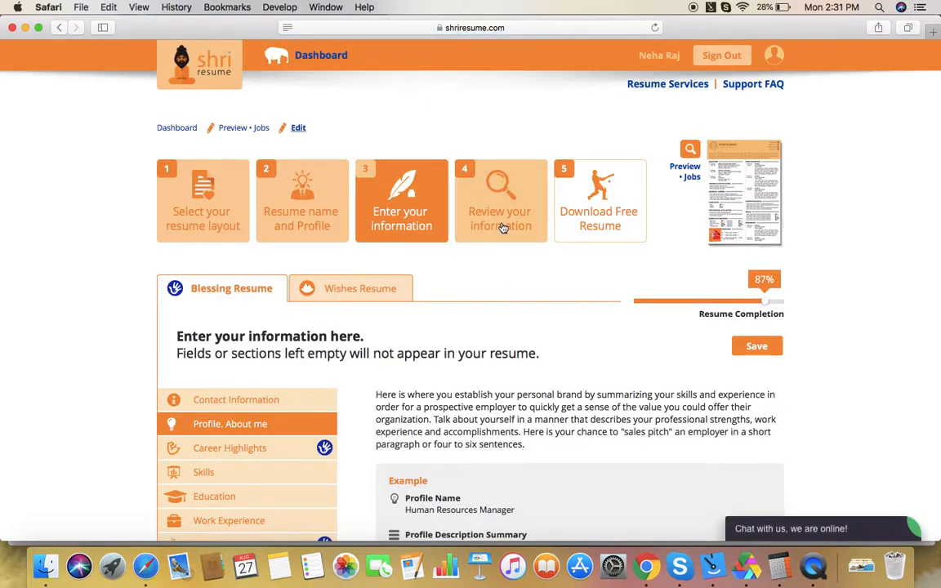
- Go to step 4 'Review your information' and look through contact, profile and education details
{"action": "left_click", "coordinate": [500, 199]}
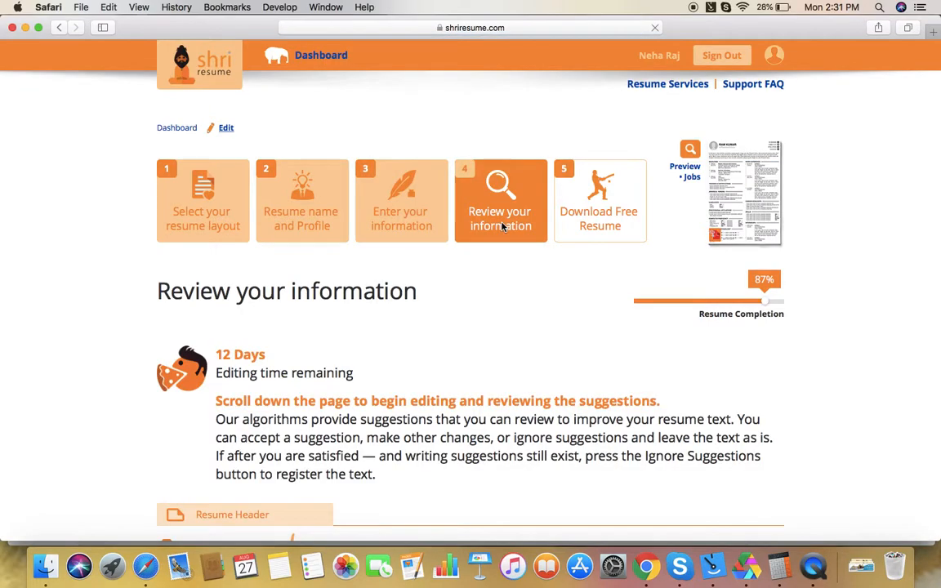
{"action": "scroll", "scroll_direction": "down", "scroll_amount": 3}
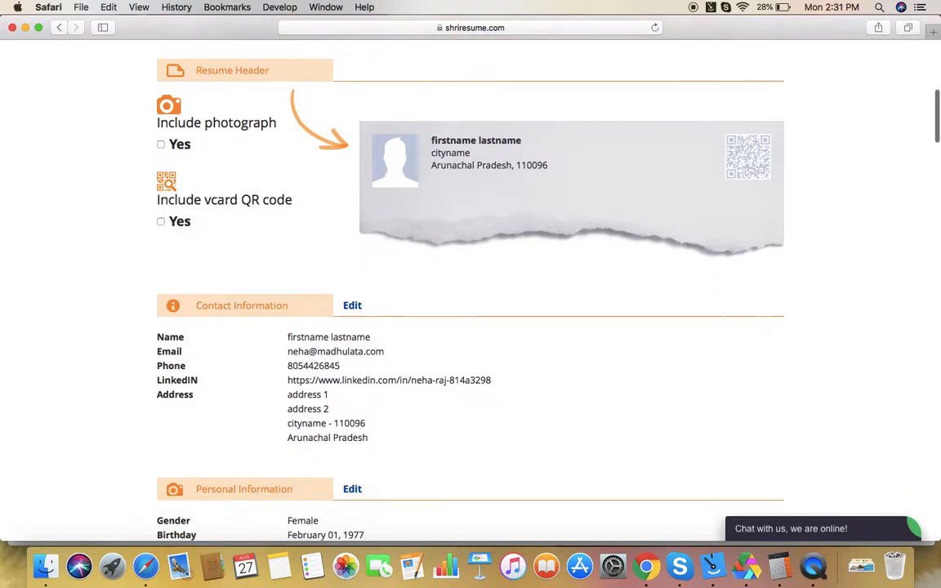
{"action": "scroll", "scroll_direction": "down", "scroll_amount": 3}
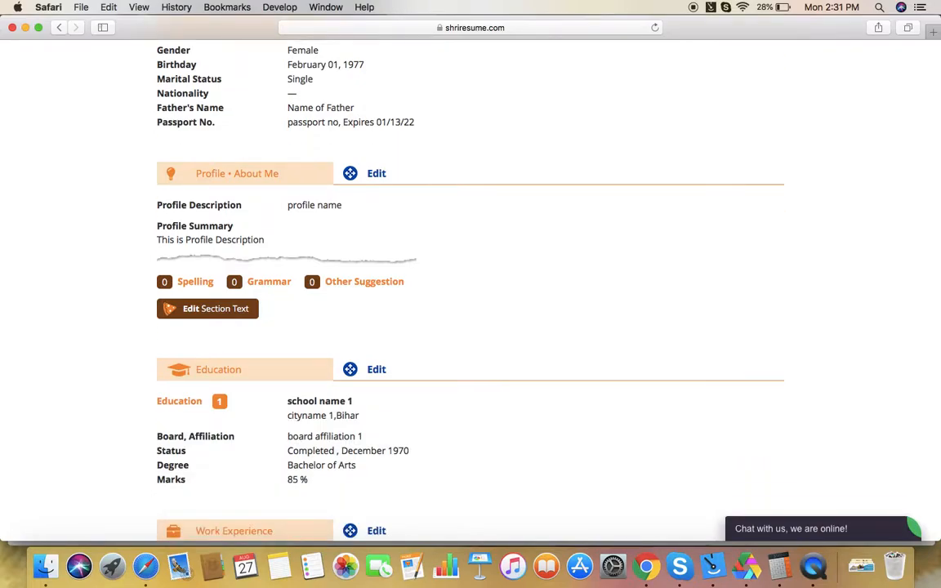
{"action": "mouse_move", "coordinate": [261, 287]}
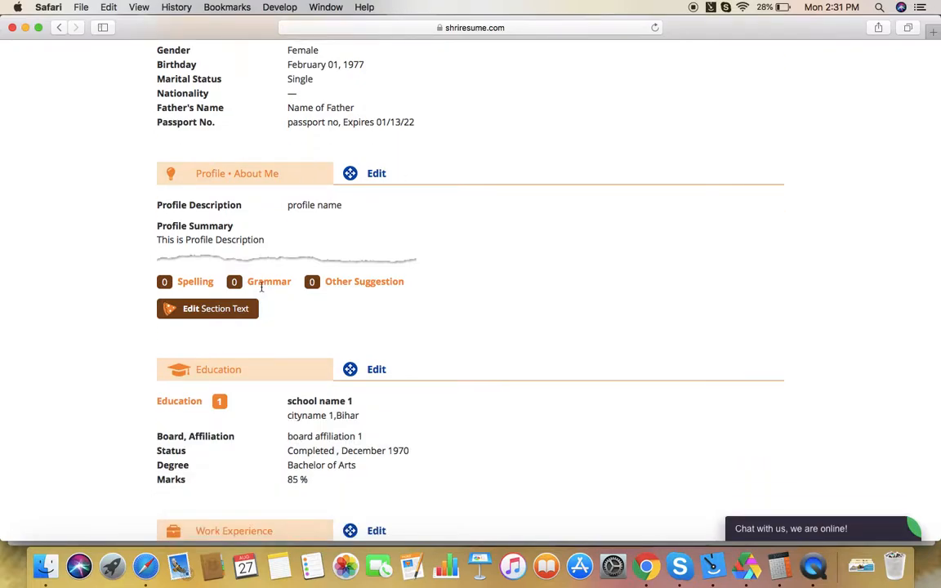
{"action": "mouse_move", "coordinate": [265, 144]}
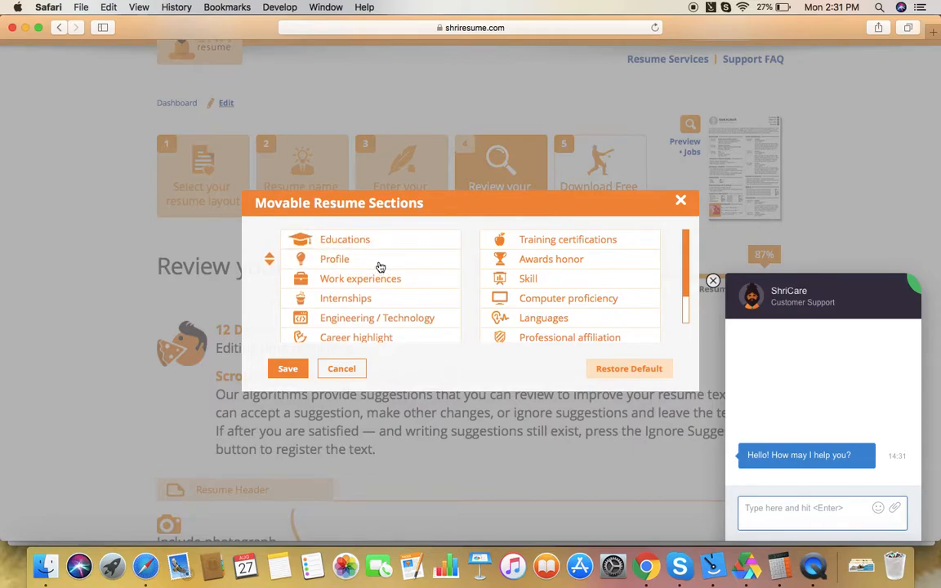
{"action": "mouse_move", "coordinate": [259, 407]}
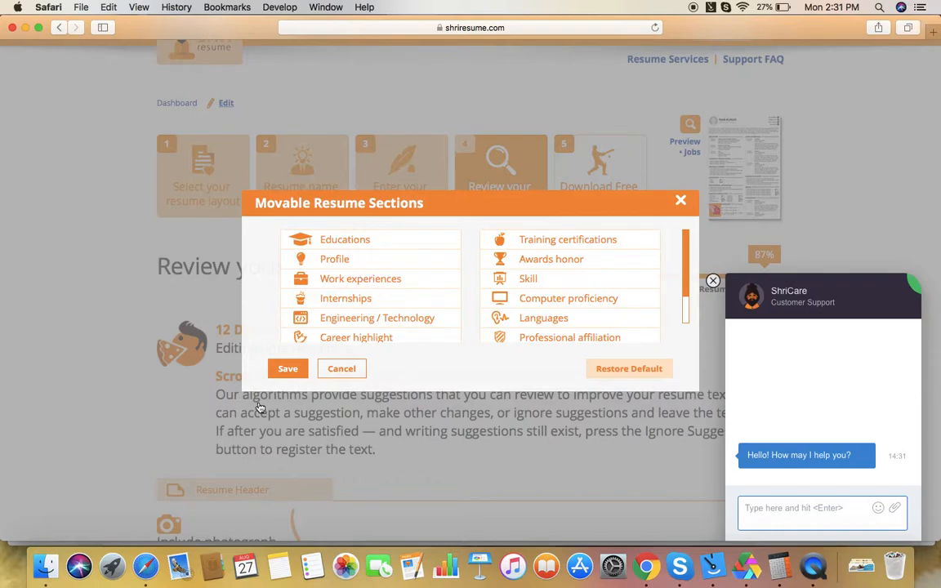
{"action": "mouse_move", "coordinate": [359, 278]}
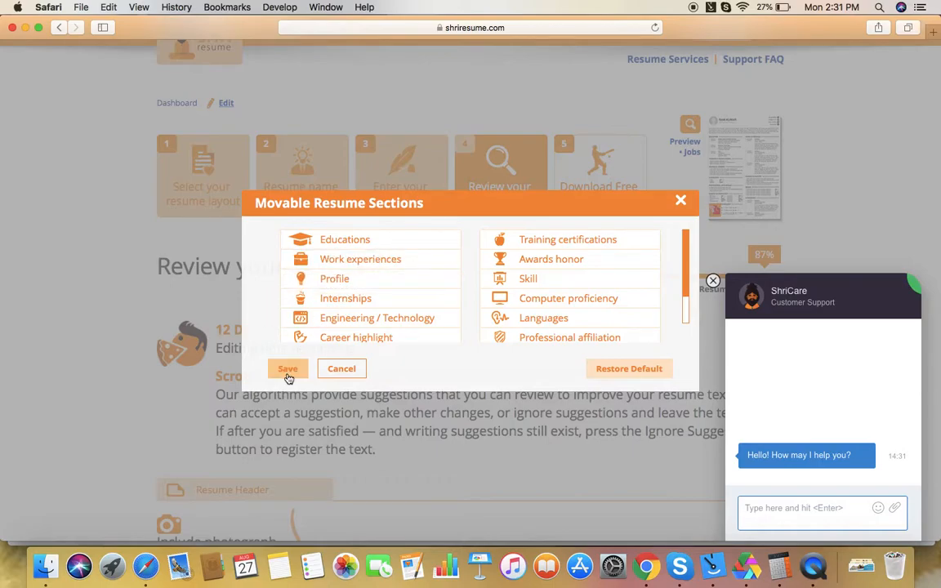
- Save the section order with Work experiences placed above Profile
{"action": "left_click", "coordinate": [288, 369]}
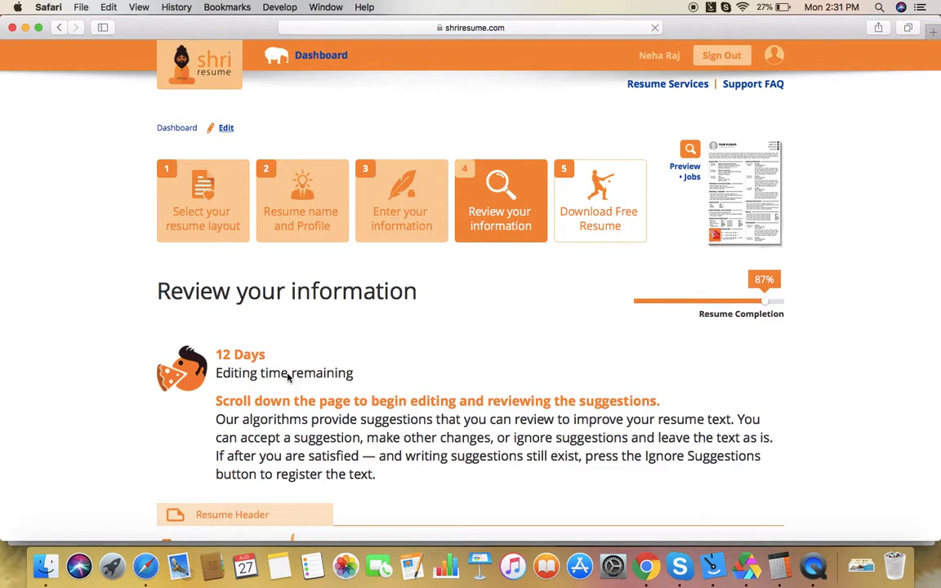
{"action": "scroll", "scroll_direction": "down", "scroll_amount": 3}
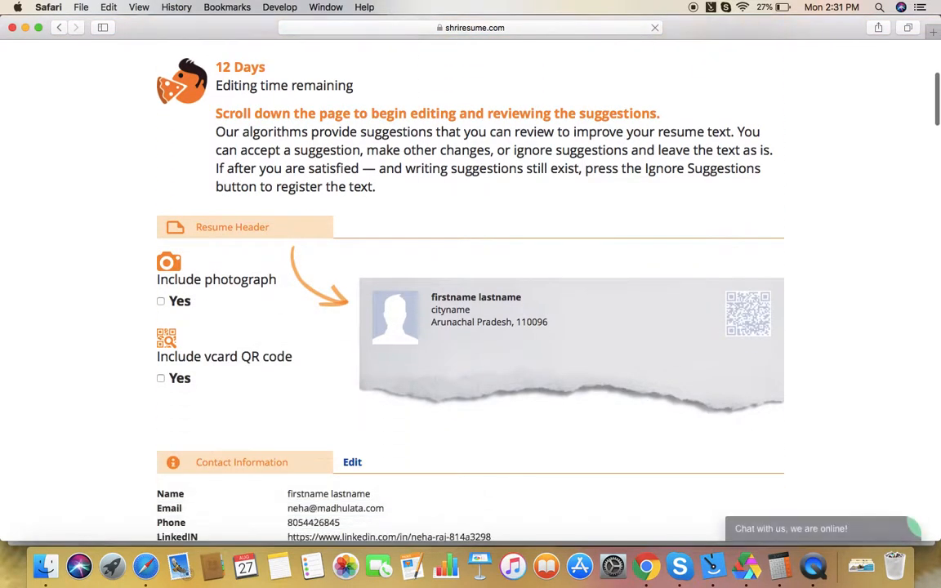
{"action": "scroll", "scroll_direction": "down", "scroll_amount": 3}
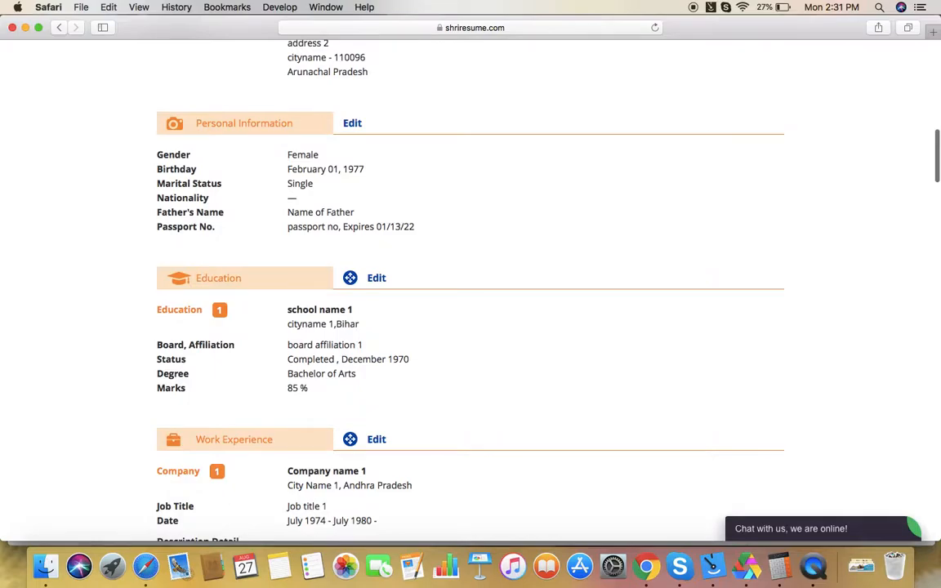
{"action": "scroll", "scroll_direction": "up", "scroll_amount": 3}
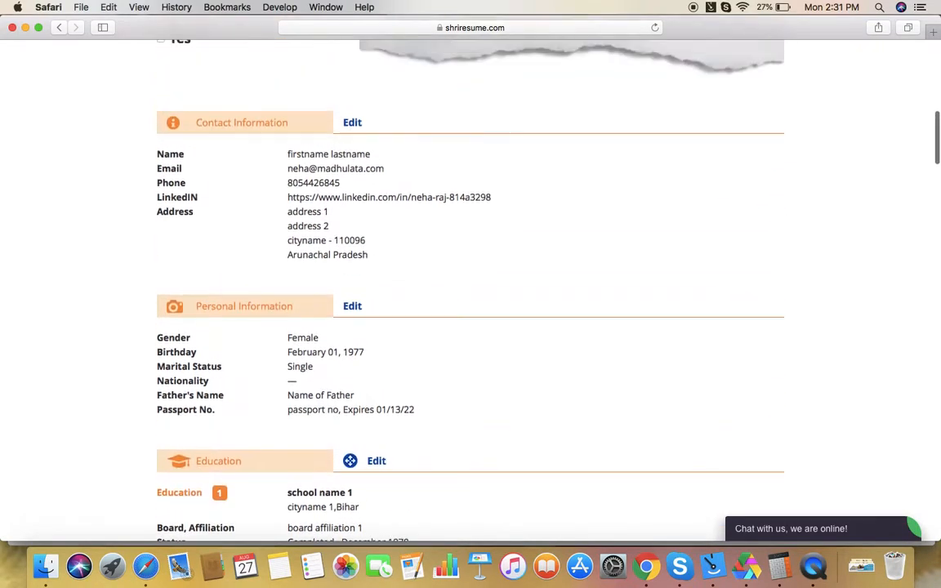
{"action": "scroll", "scroll_direction": "up", "scroll_amount": 3}
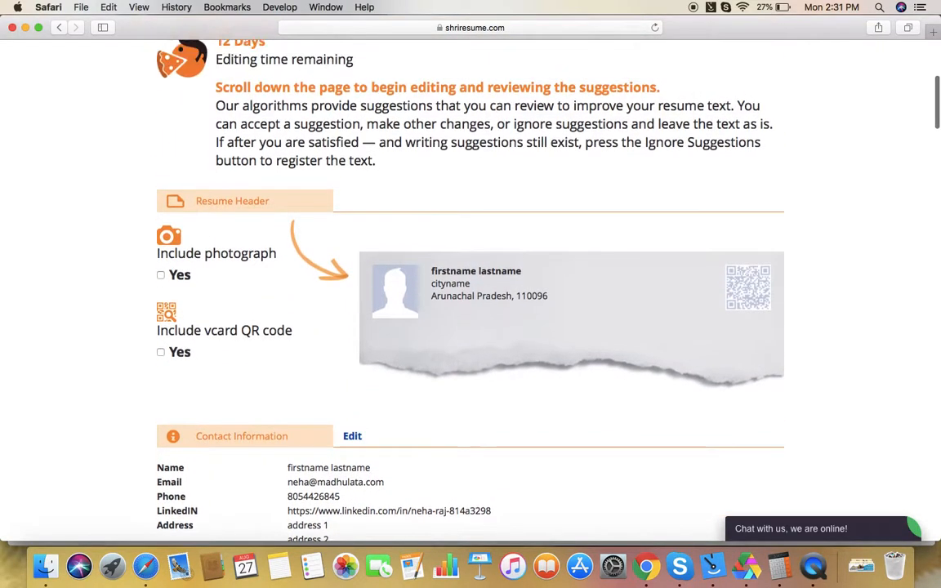
{"action": "scroll", "scroll_direction": "up", "scroll_amount": 3}
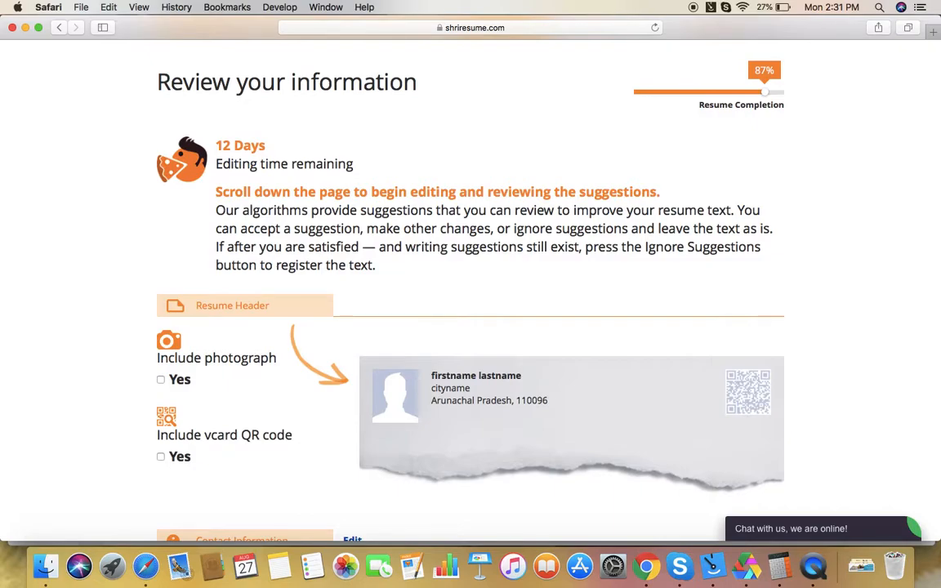